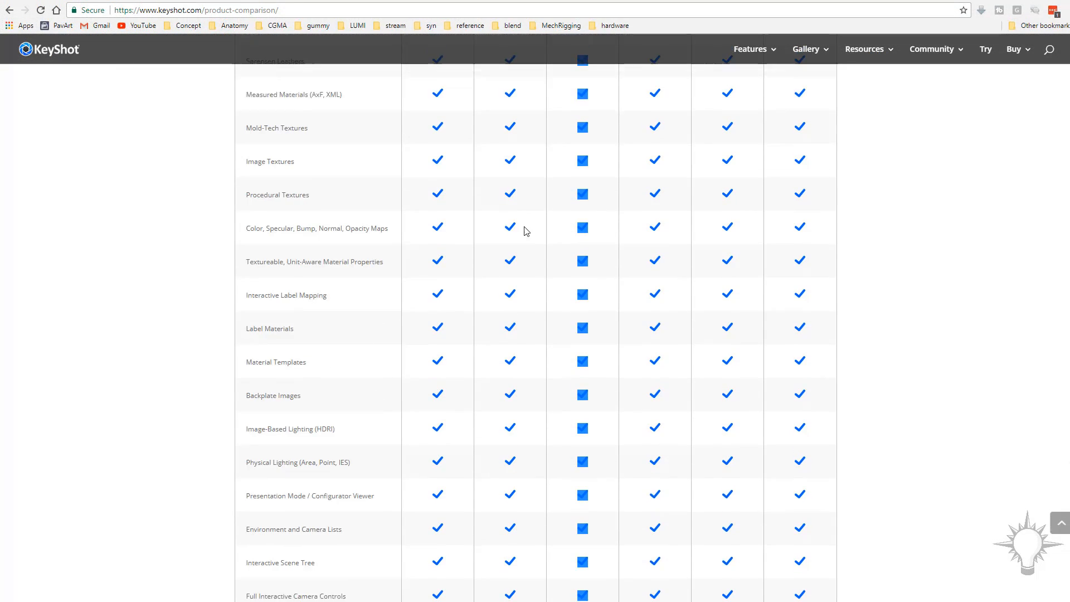
Rotate the ZBrush canvas to a front view of the full RYZEN THREADRIPPER logo
{"action": "scroll", "scroll_direction": "down", "scroll_amount": 3}
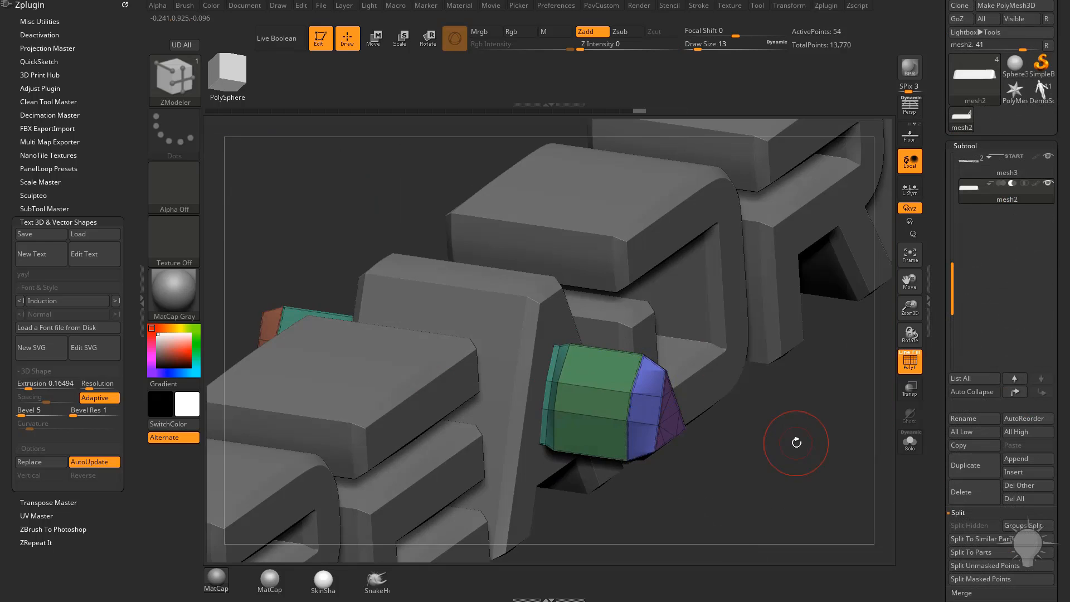
{"action": "left_click", "coordinate": [373, 38]}
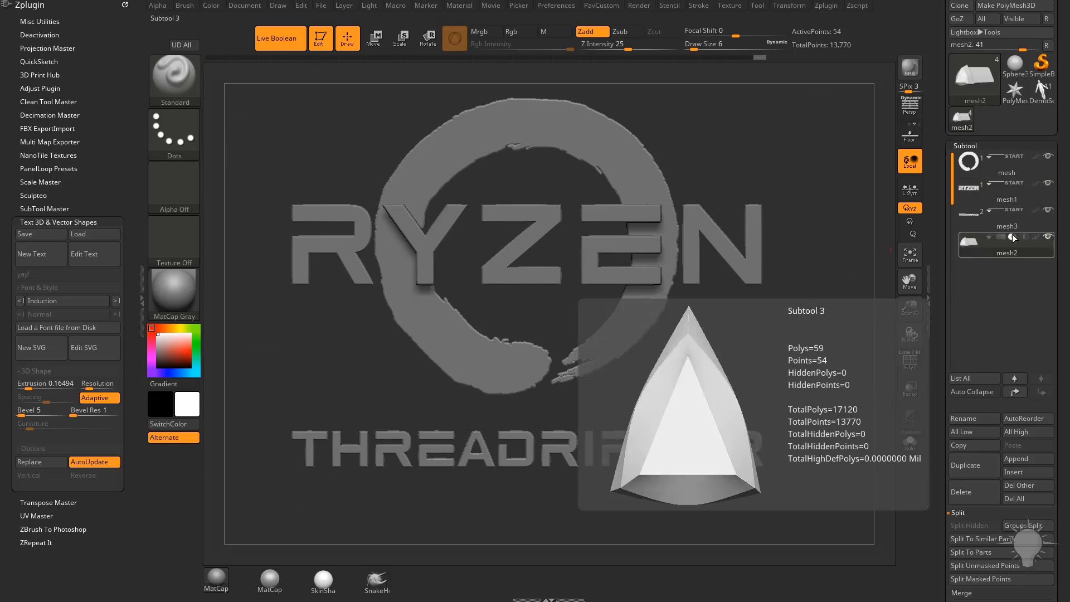
{"action": "left_click", "coordinate": [1004, 241]}
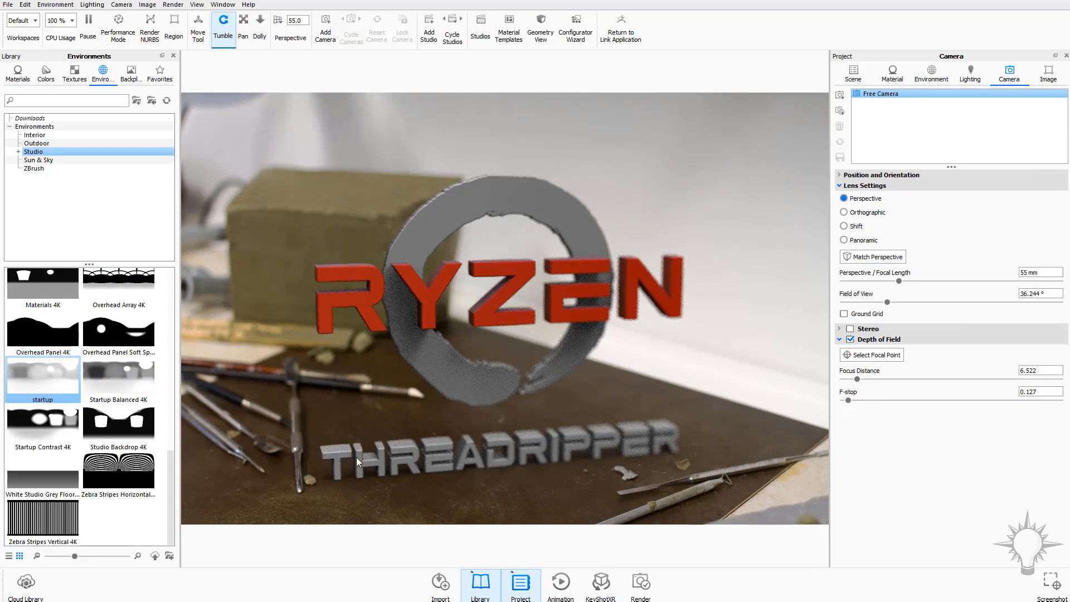
Apply Plastic with Color Gradient diffuse, hard shiny black text, and a Sun & Sky environment
{"action": "left_click", "coordinate": [18, 74]}
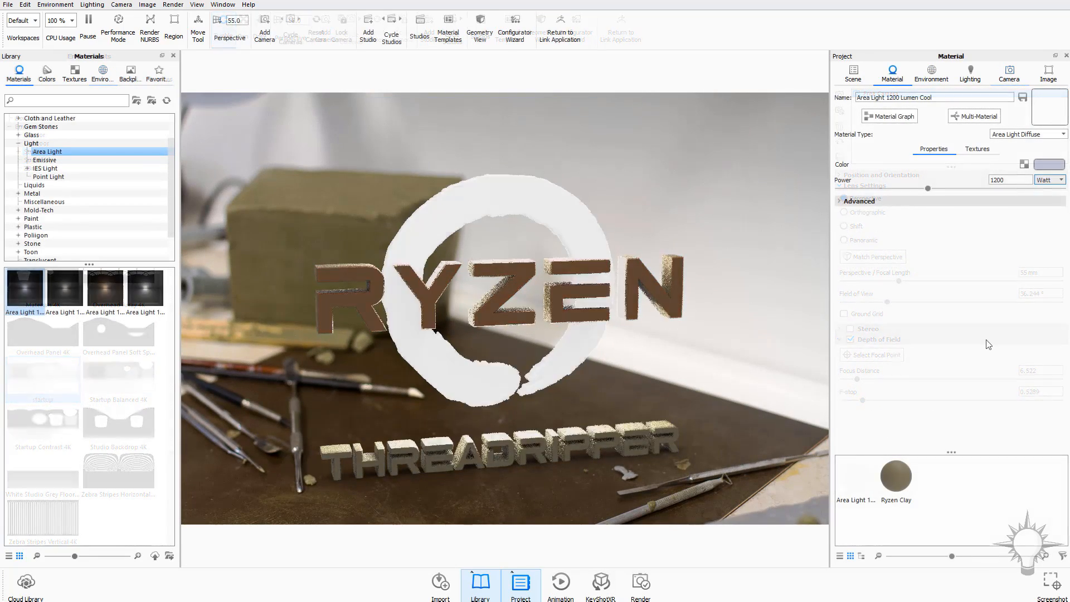
{"action": "left_click", "coordinate": [851, 74]}
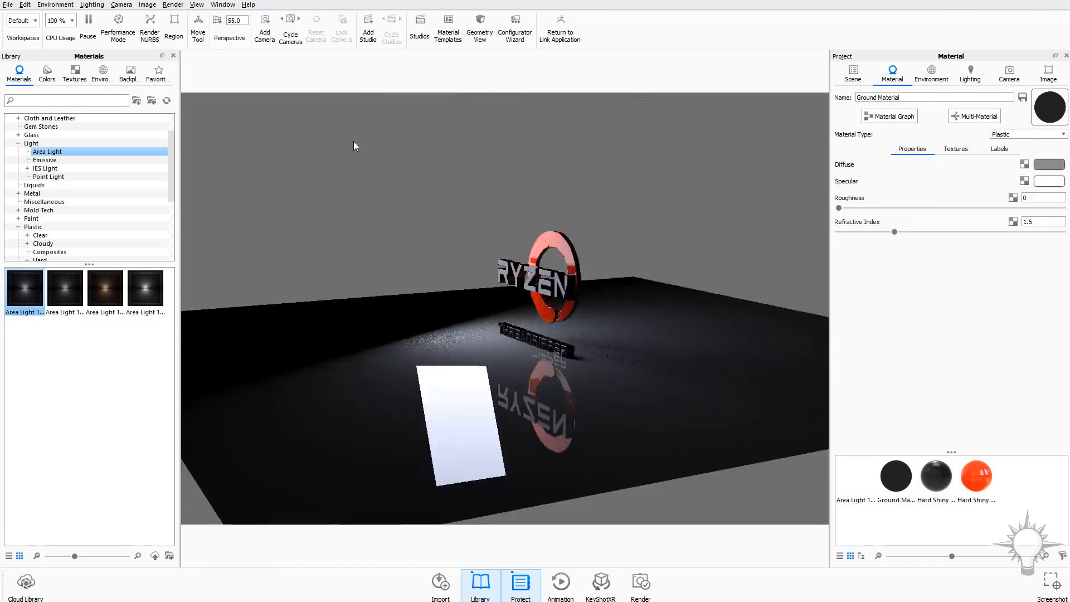
{"action": "left_click", "coordinate": [1050, 164]}
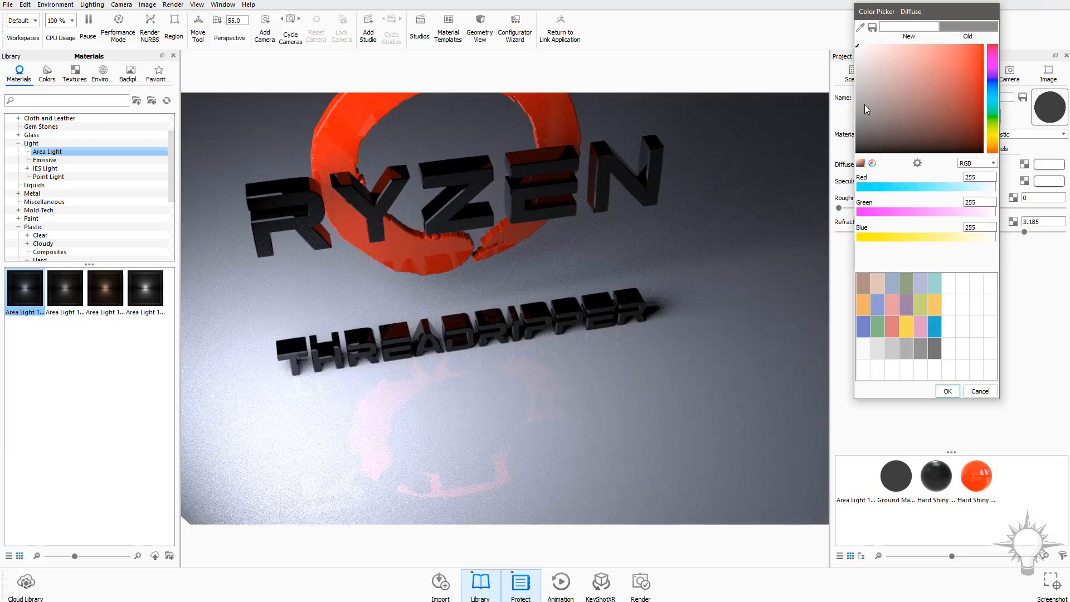
{"action": "left_click", "coordinate": [946, 391]}
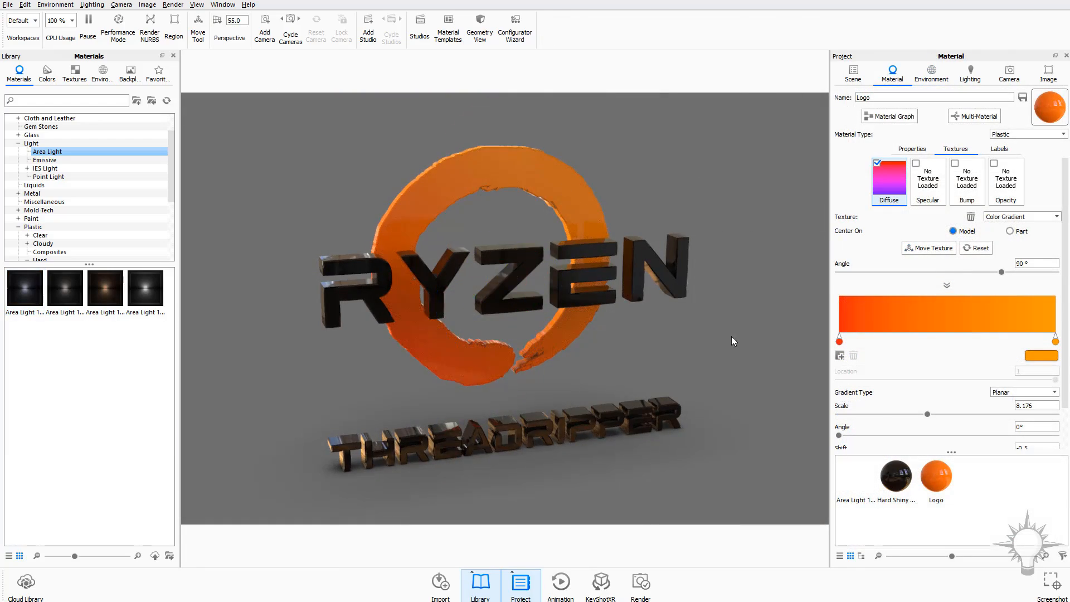
{"action": "left_click", "coordinate": [947, 335]}
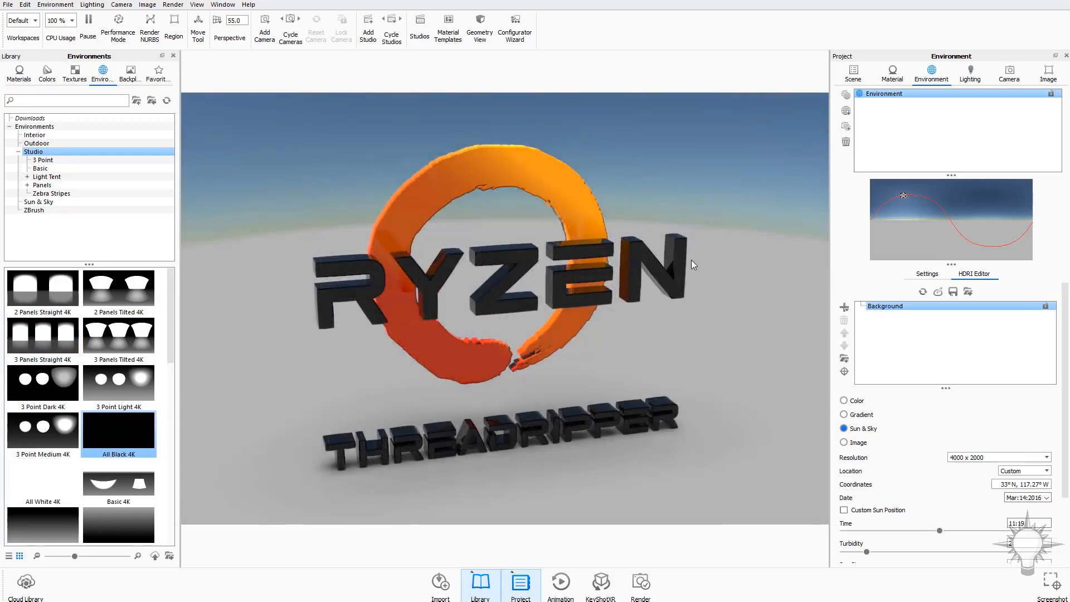
Select the mug part and reach Edit Normals via Geometry View > Edit Geometry
{"action": "left_click_drag", "start_coordinate": [902, 195], "coordinate": [893, 199]}
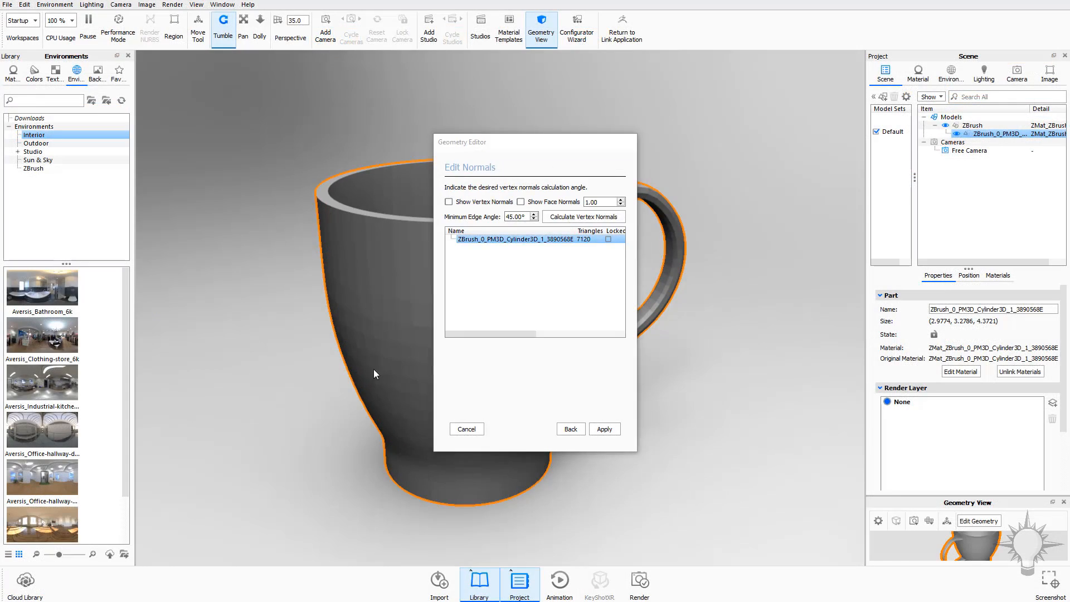
{"action": "left_click", "coordinate": [603, 428]}
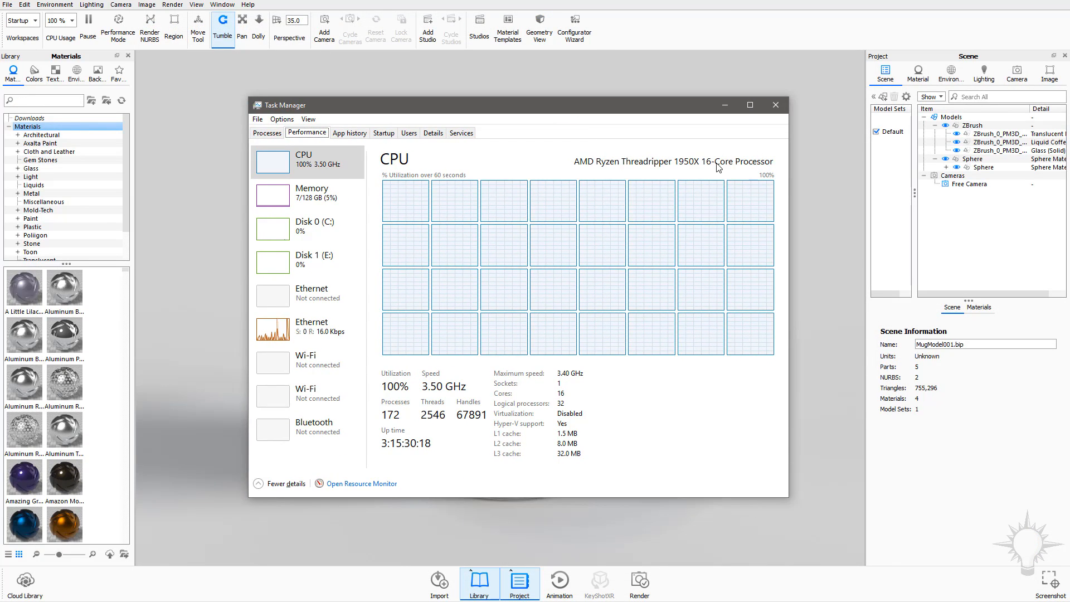
{"action": "mouse_move", "coordinate": [649, 156]}
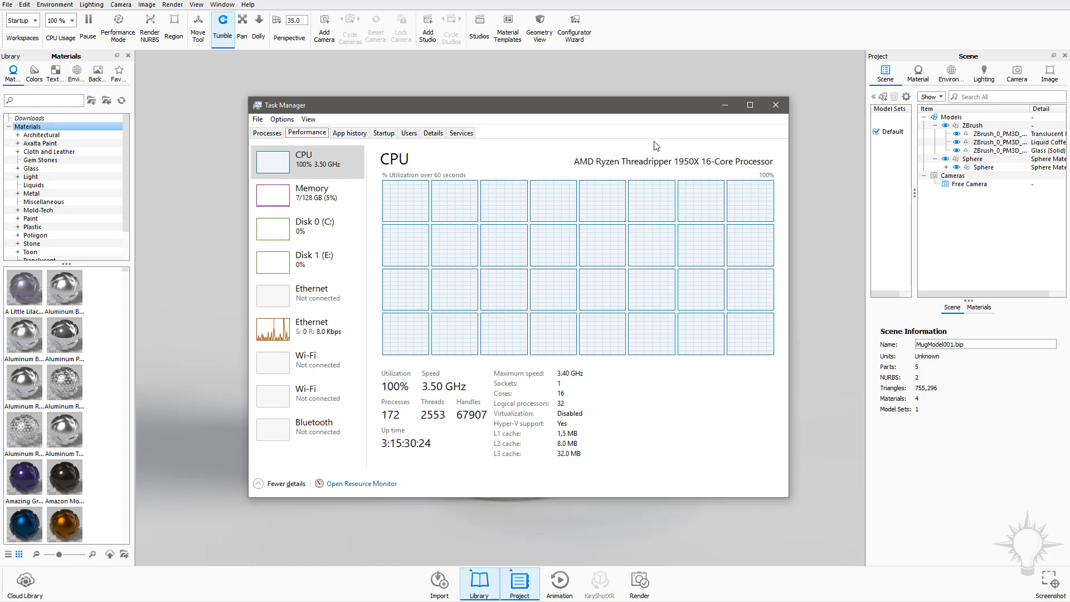
{"action": "mouse_move", "coordinate": [594, 376]}
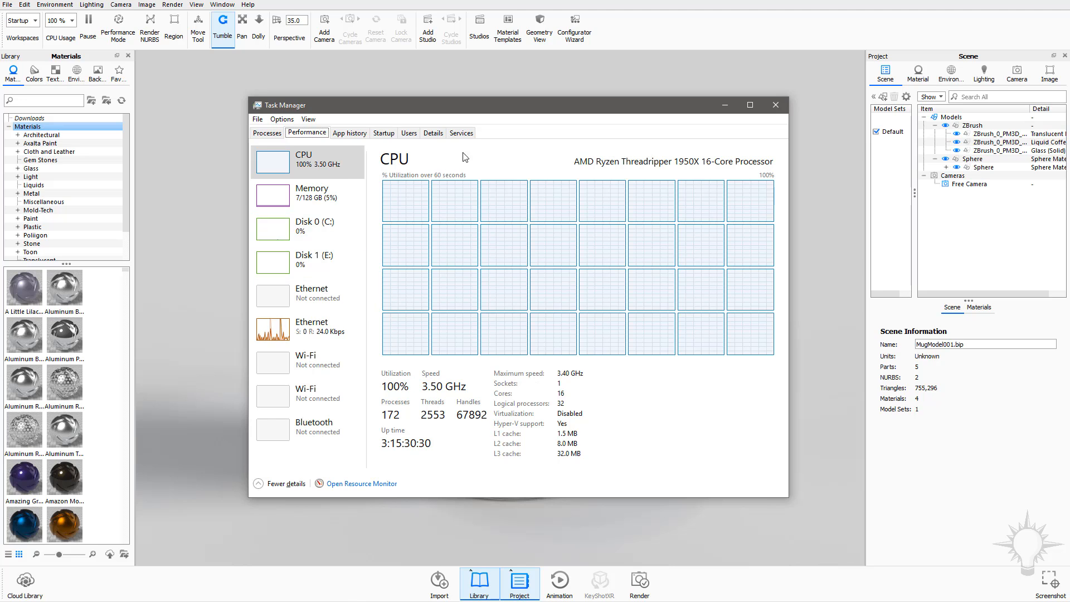
Select CPU in Task Manager's Performance view for the Threadripper 1950X
{"action": "left_click", "coordinate": [775, 105]}
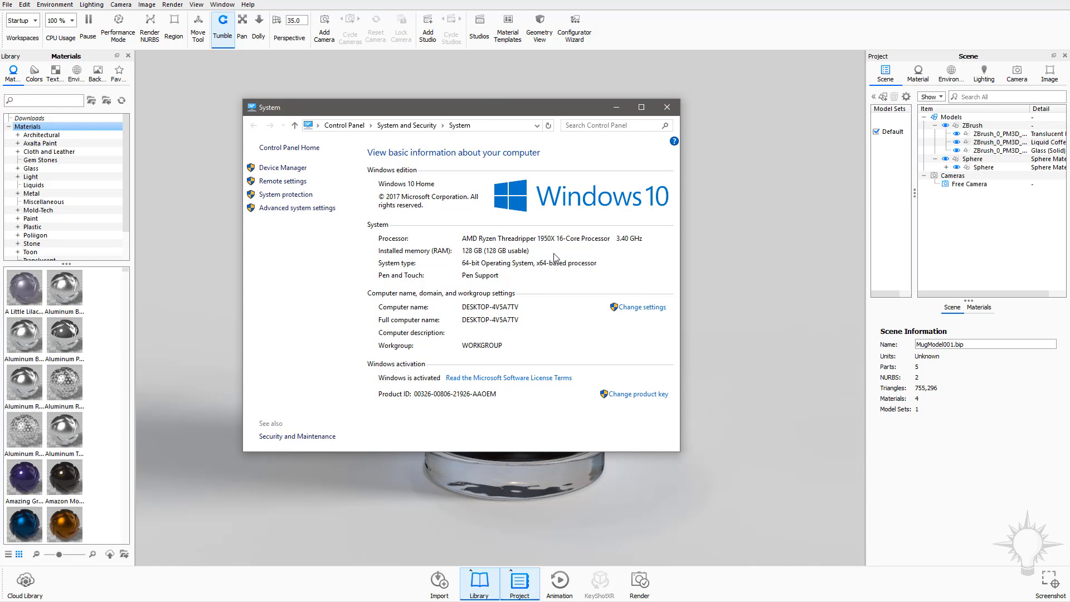
{"action": "mouse_move", "coordinate": [544, 259]}
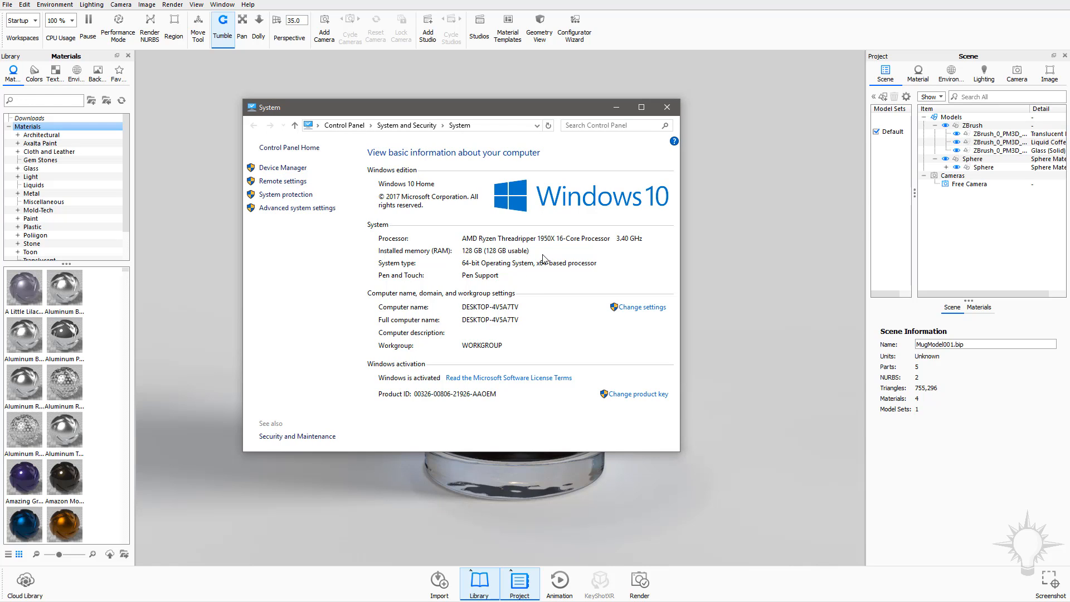